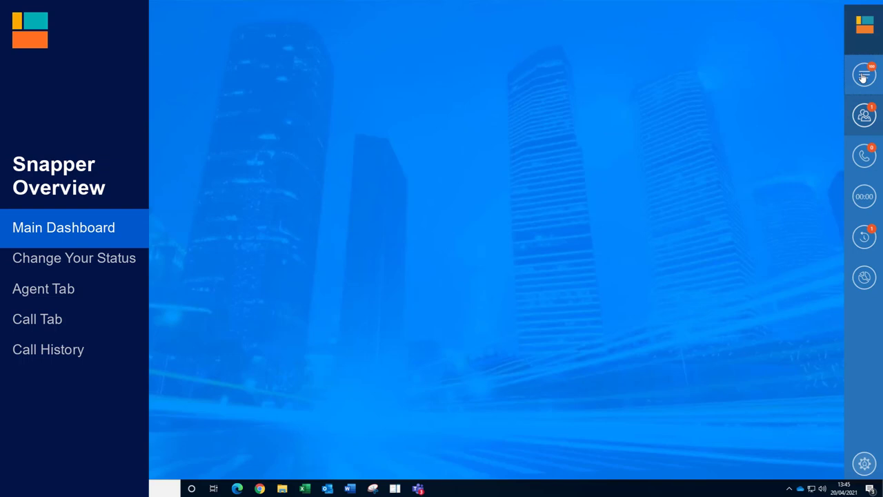
- Show the main dashboard with call, agent, personal statistics and wrap-up time sections
click(864, 74)
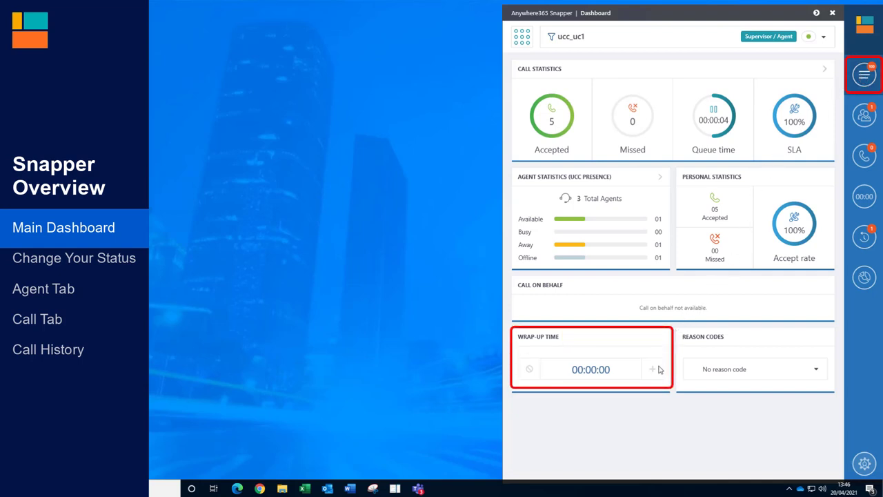
mouse_move(654, 375)
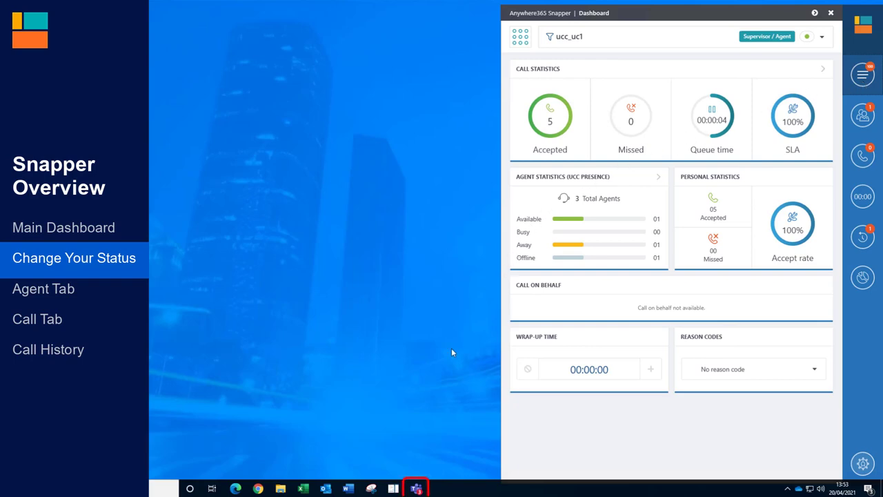
- Set Teams presence to Busy via the profile menu so Snapper counts one busy agent
click(414, 489)
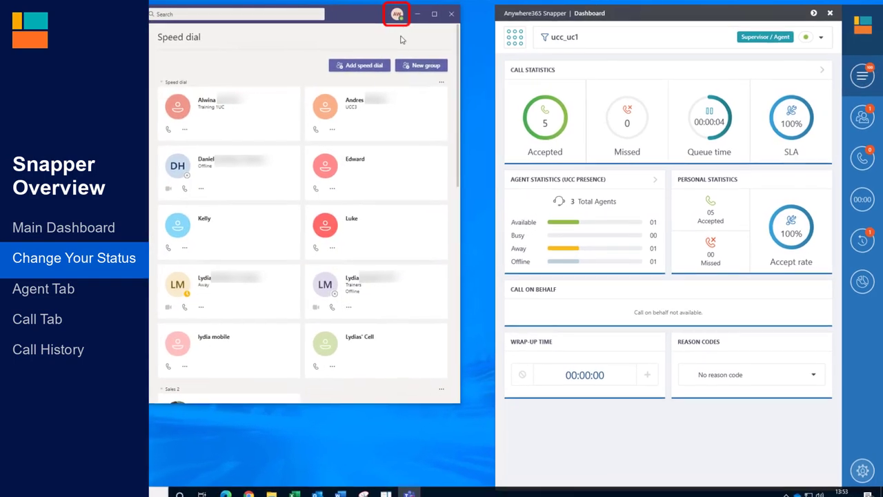
click(397, 14)
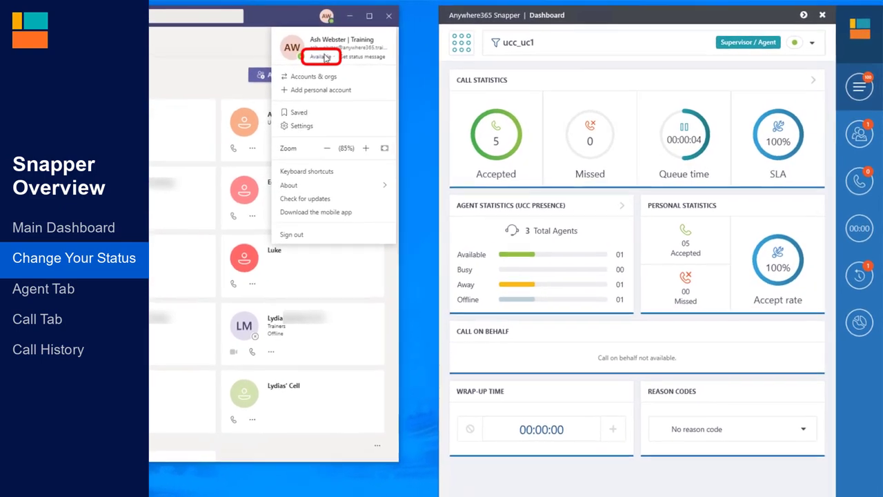
click(321, 56)
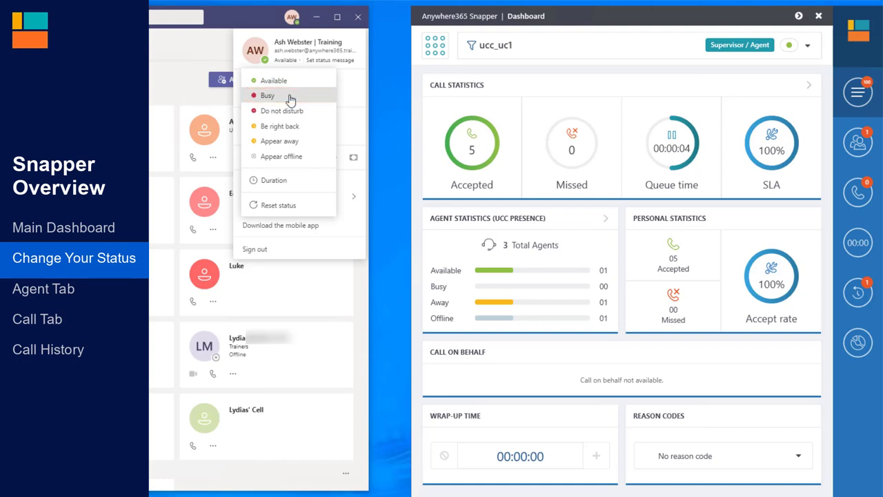
click(268, 95)
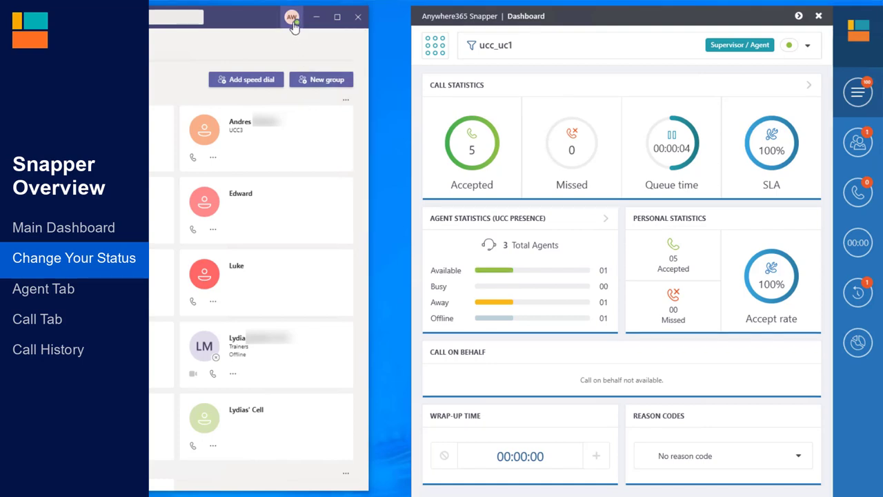
click(293, 17)
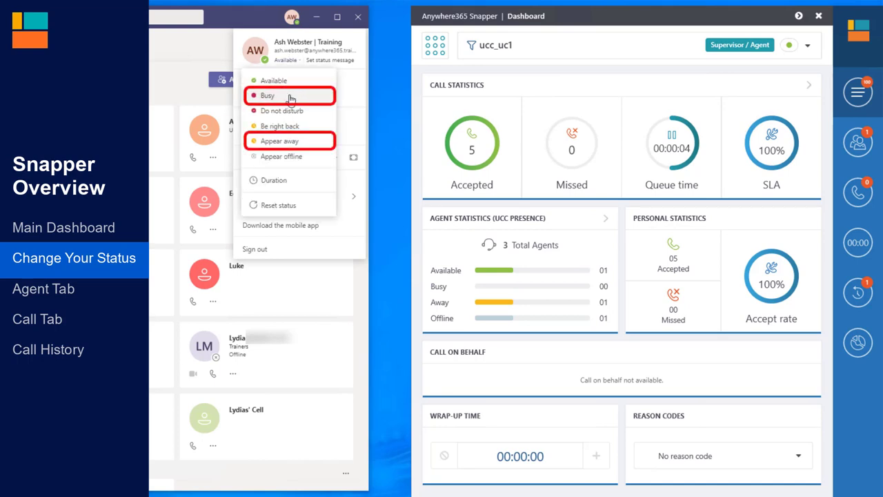
click(289, 95)
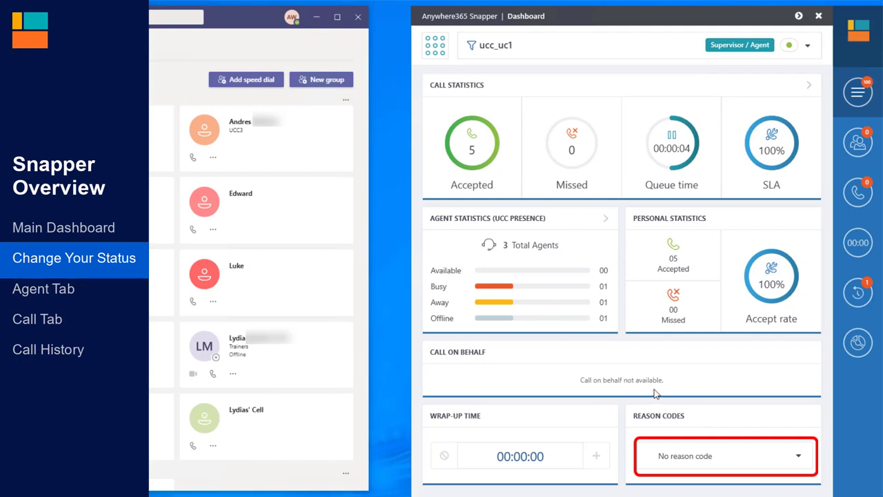
- Select Having a Cuppa from the Reason Codes dropdown while presence stays Busy
click(725, 455)
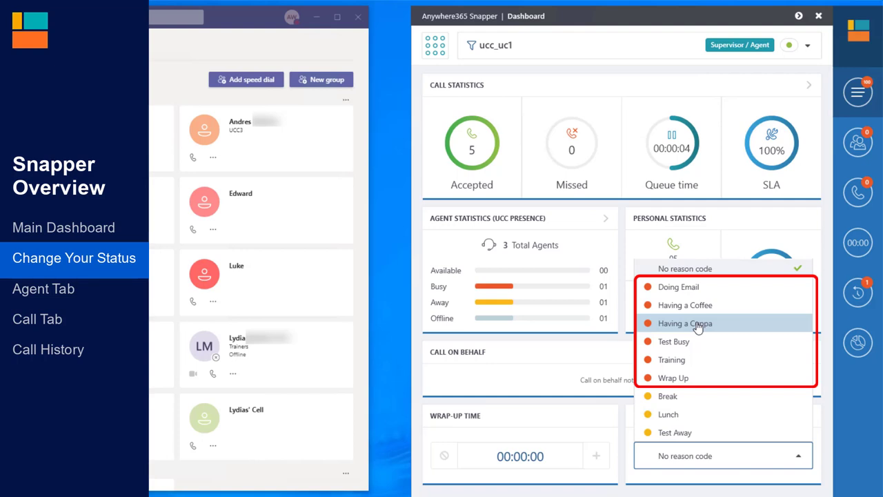
click(684, 323)
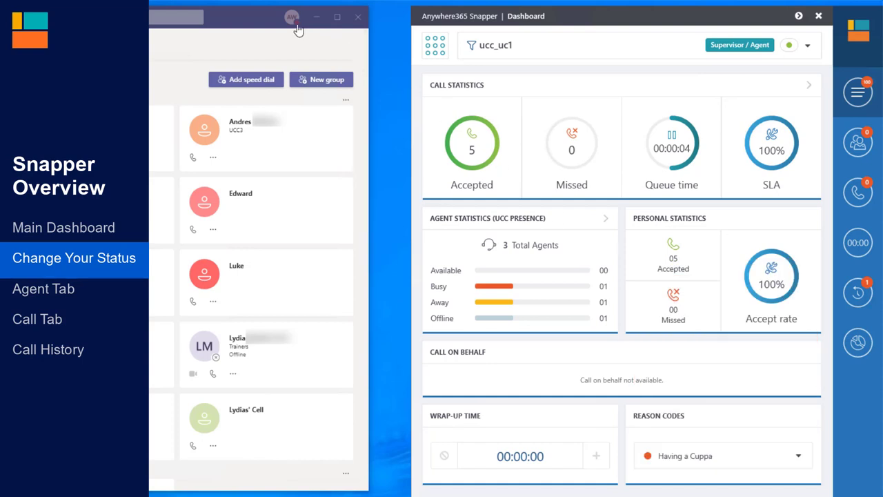
click(291, 16)
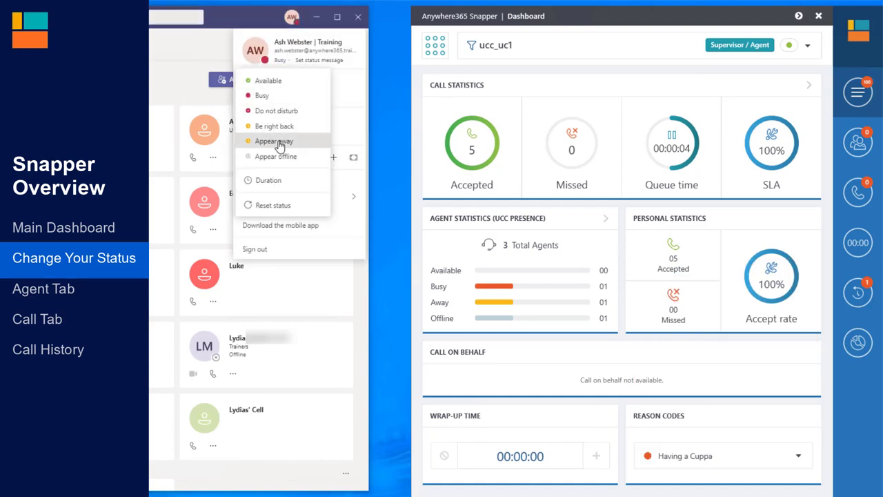
- Set Teams presence to Appear away, showing the Lunch reason code, then close Teams
click(275, 141)
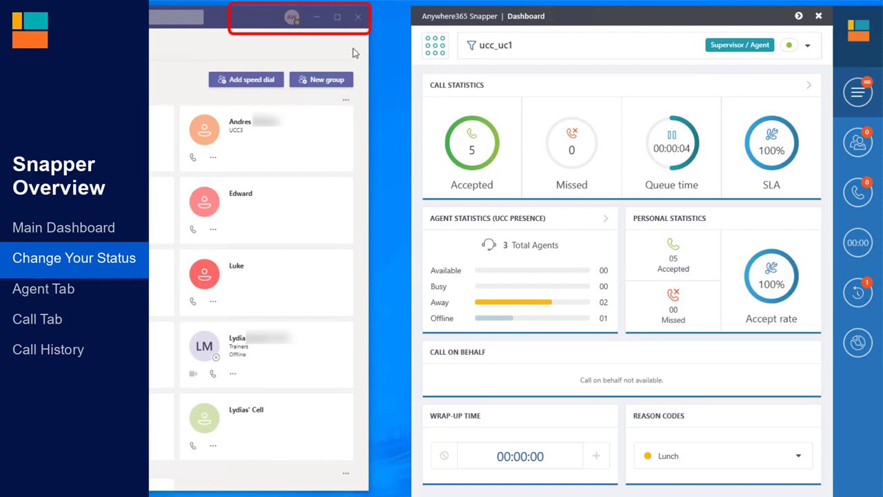
click(292, 16)
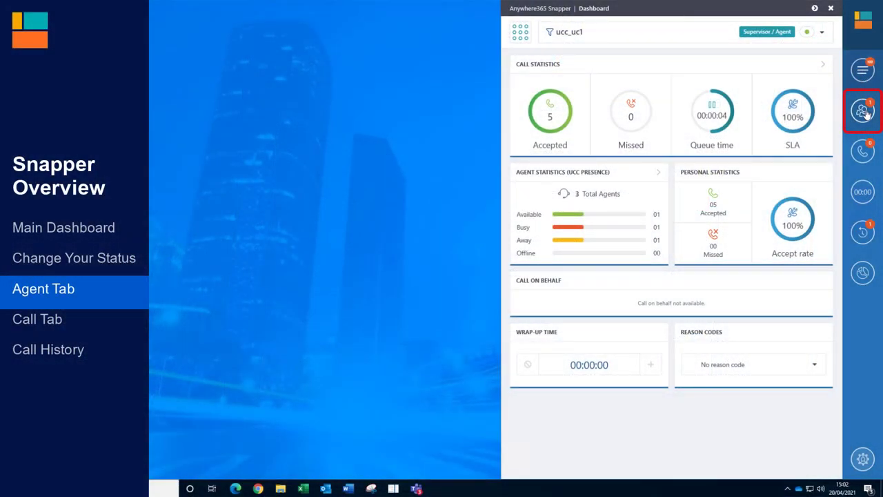
- Browse the agent overview filtered by Available and Offline, returning to All Agents
click(862, 110)
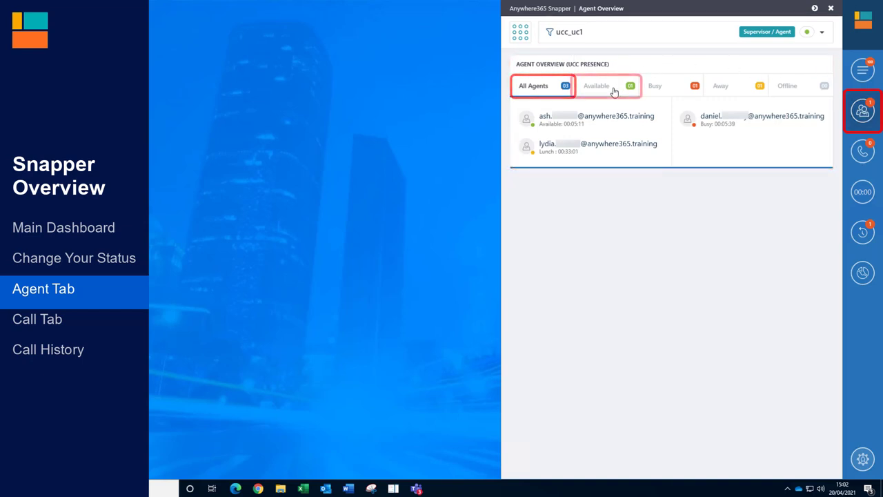
click(656, 86)
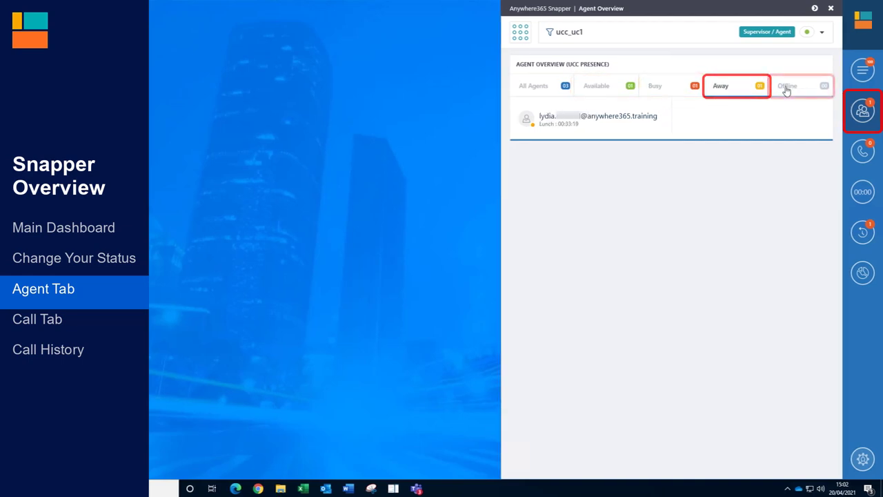
click(798, 85)
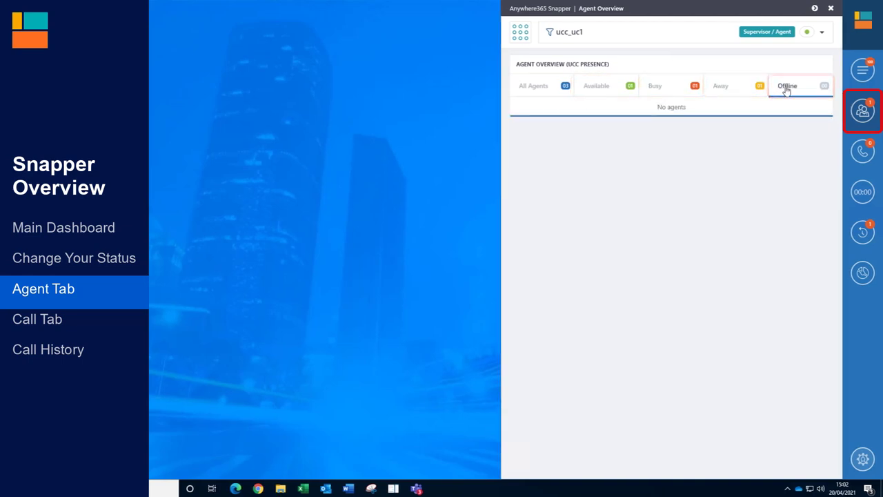
click(533, 86)
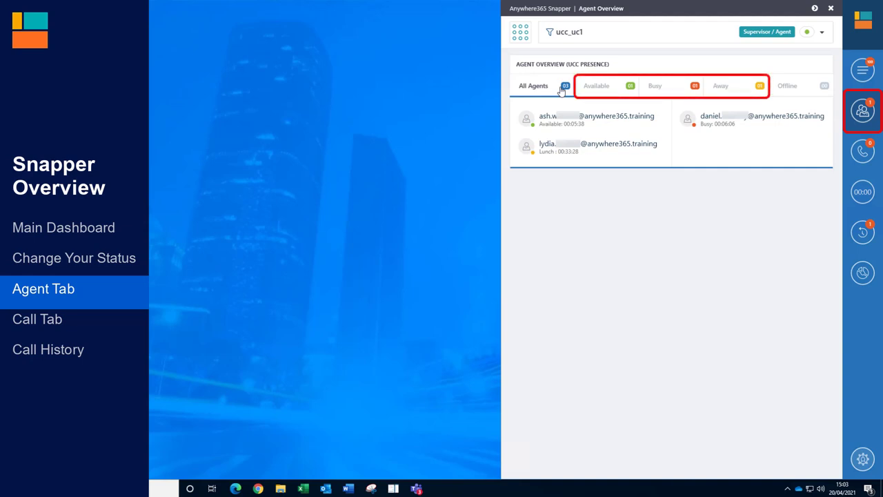
click(533, 86)
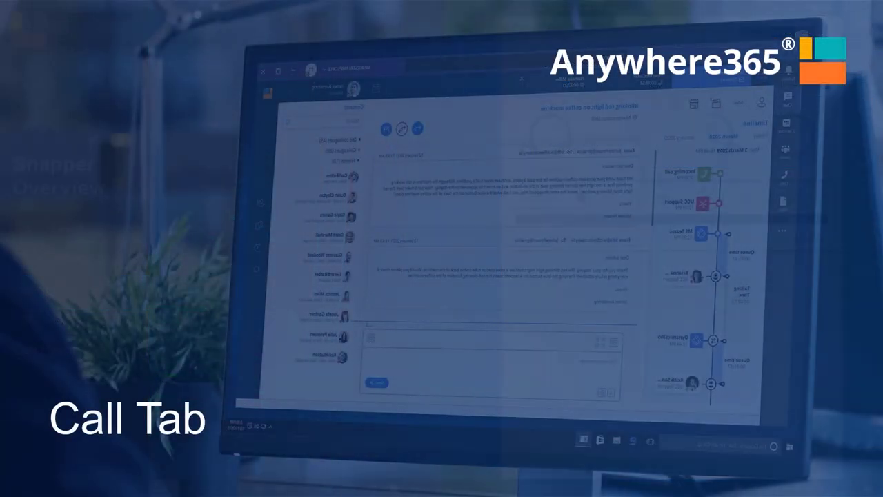
- Show the calls overview with call statistics and the empty incoming call list
click(861, 151)
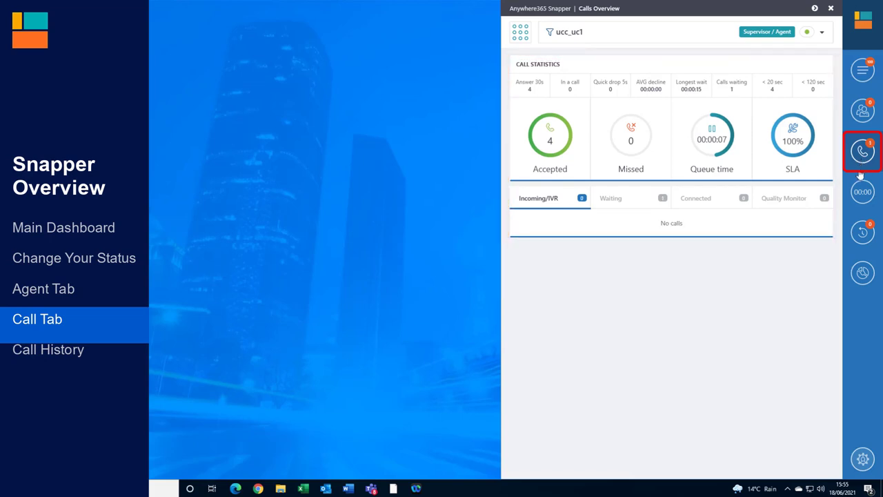
click(610, 199)
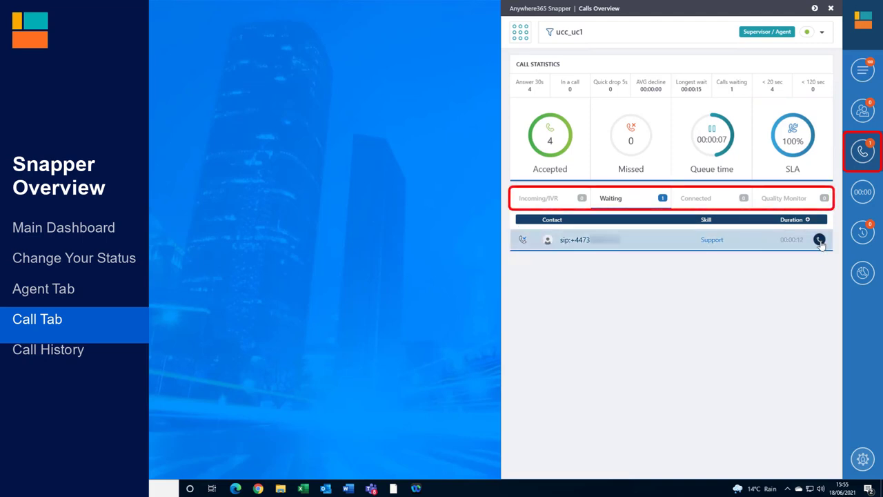
click(820, 241)
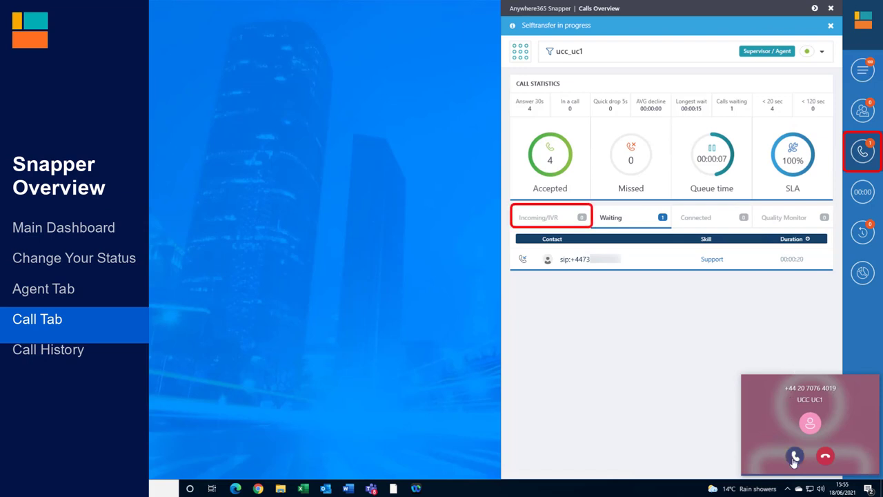
click(630, 218)
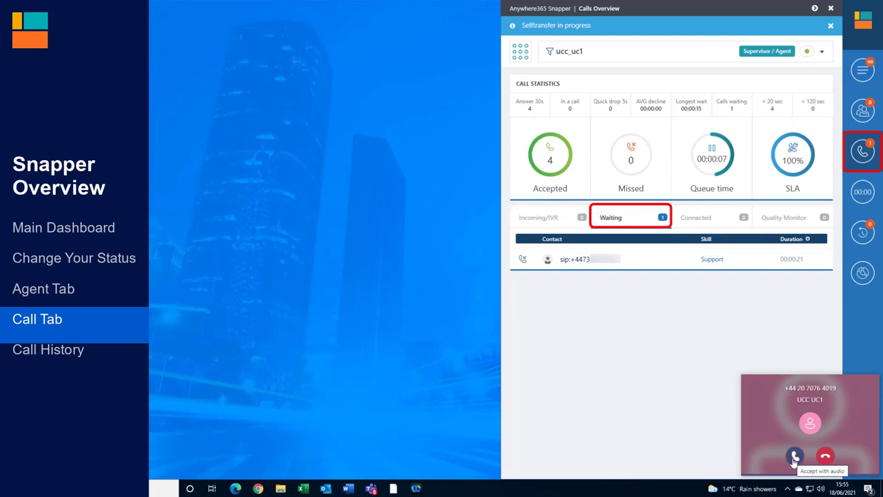
click(711, 218)
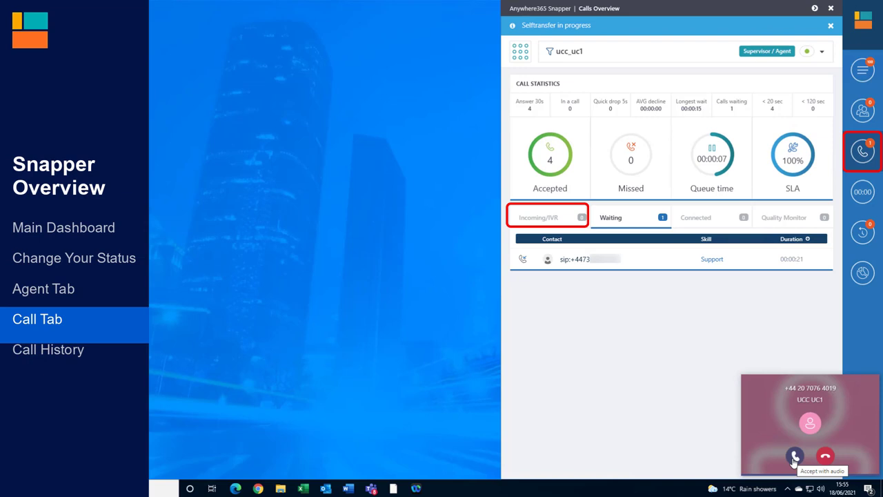
click(795, 456)
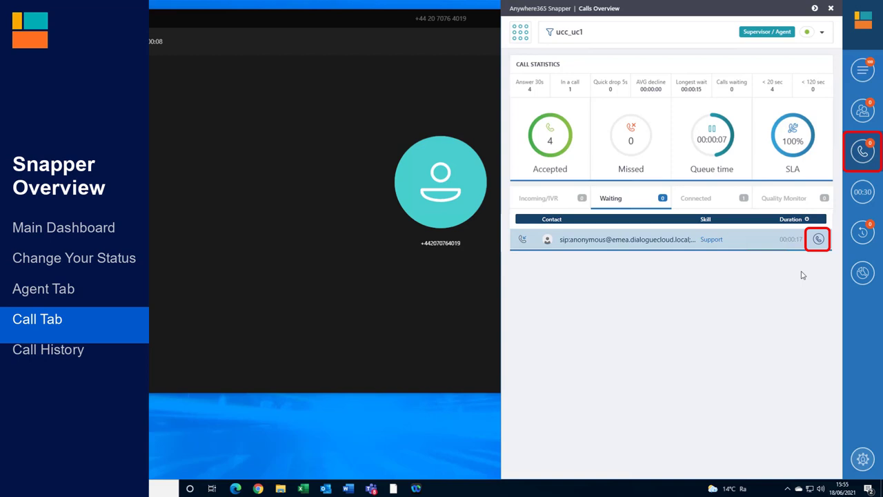
- Pick up the waiting Support queue call and view it in the Connected list
click(818, 239)
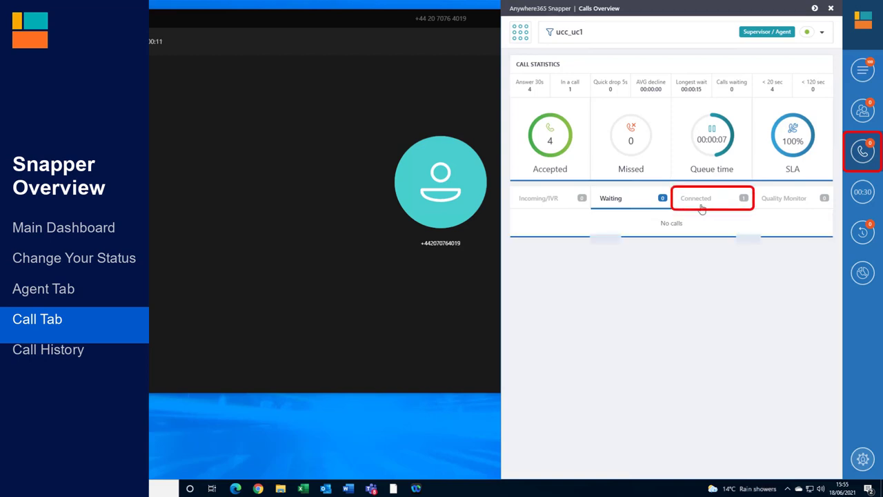
click(696, 199)
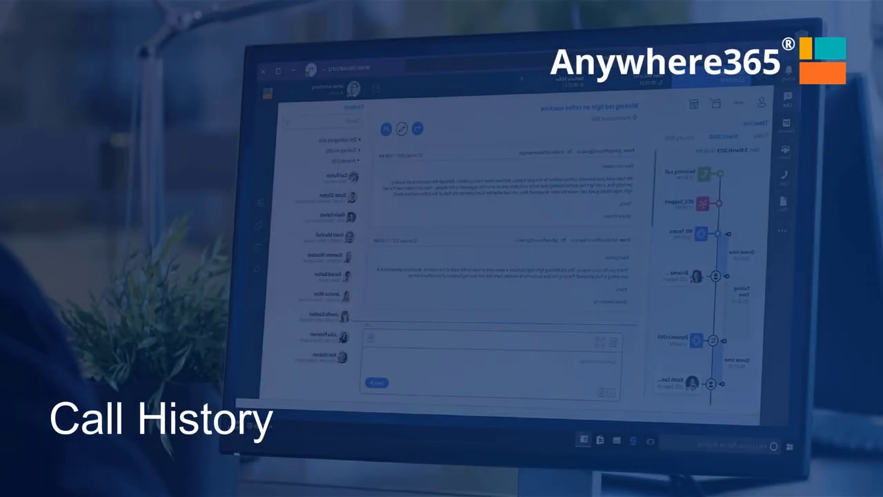
- Browse the call history through Outgoing and Missed filters, ending on All calls
click(861, 232)
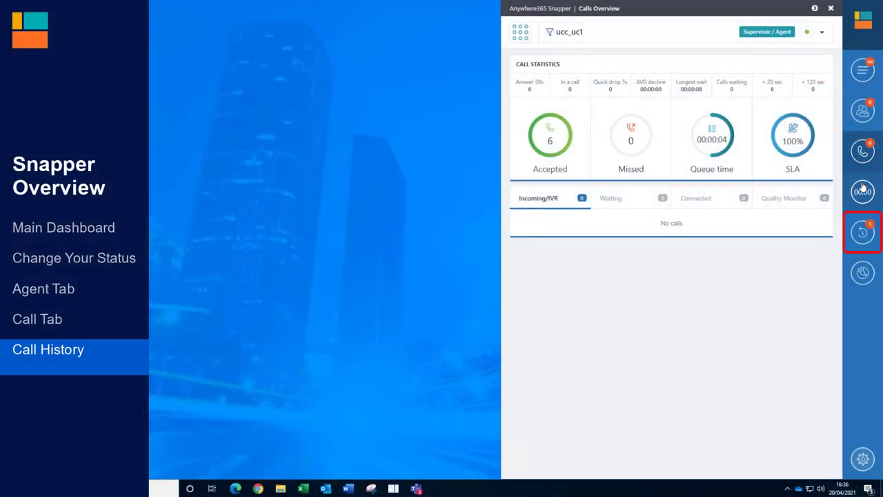
click(862, 232)
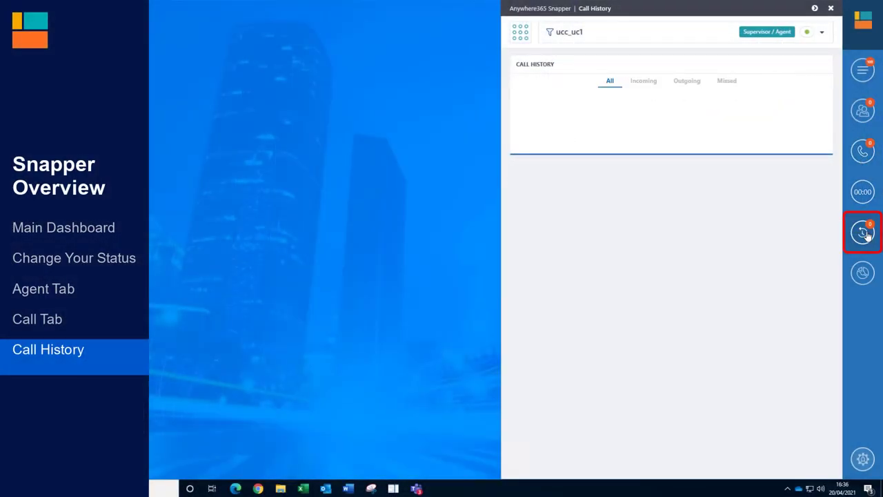
click(862, 232)
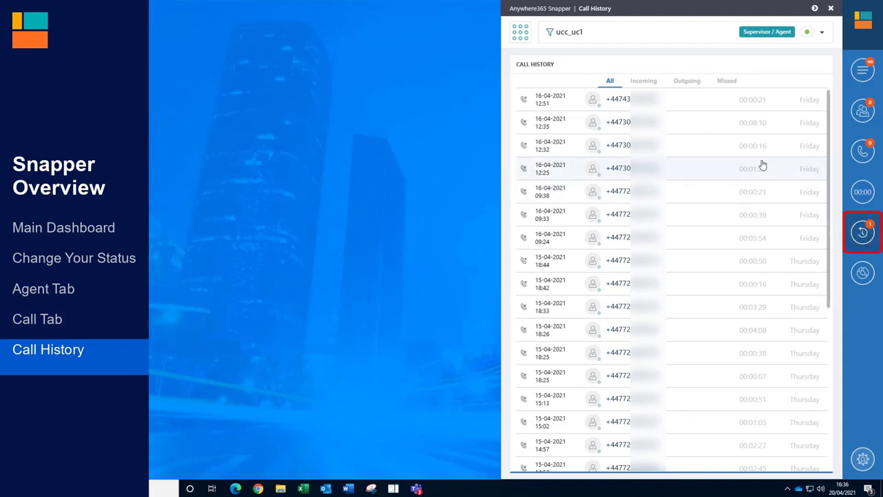
click(688, 80)
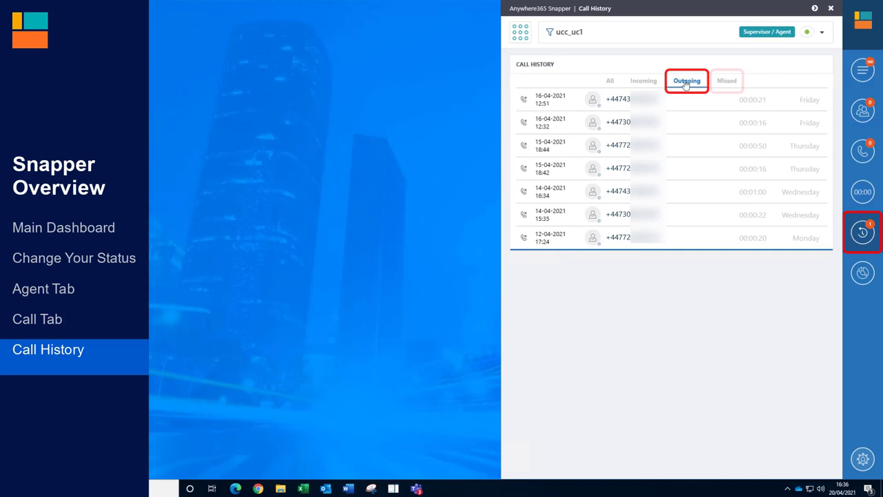
click(726, 81)
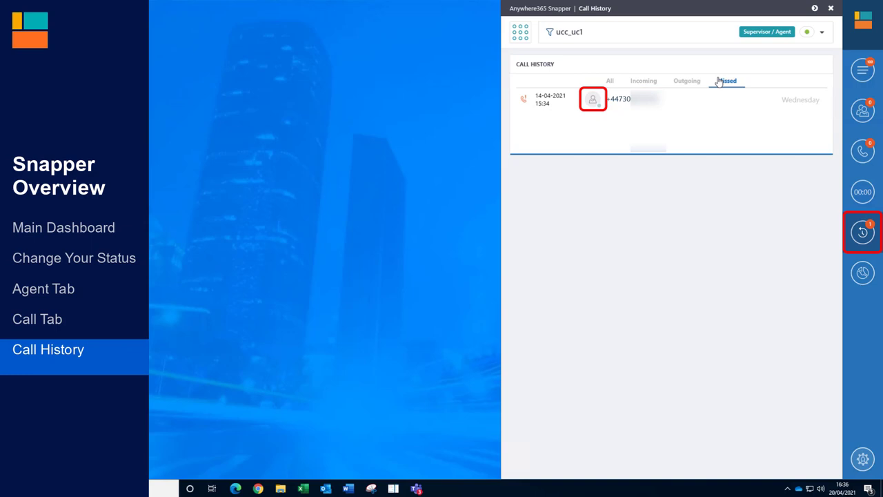
click(610, 80)
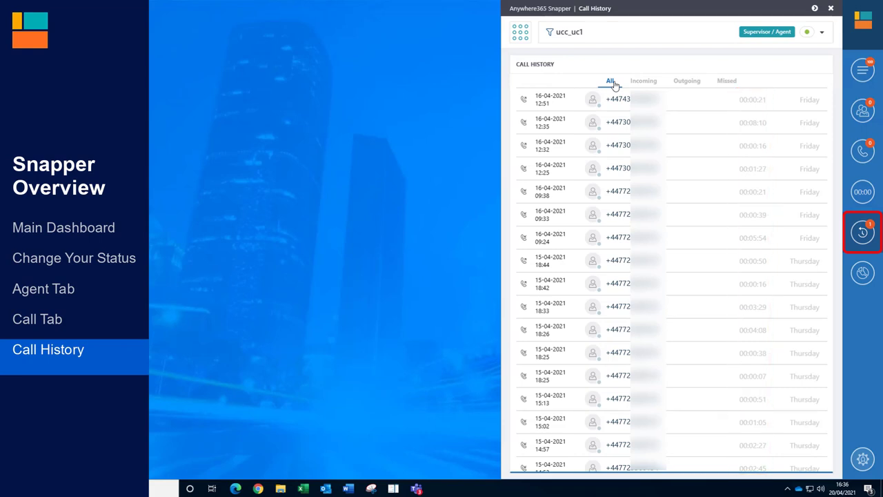
mouse_move(618, 99)
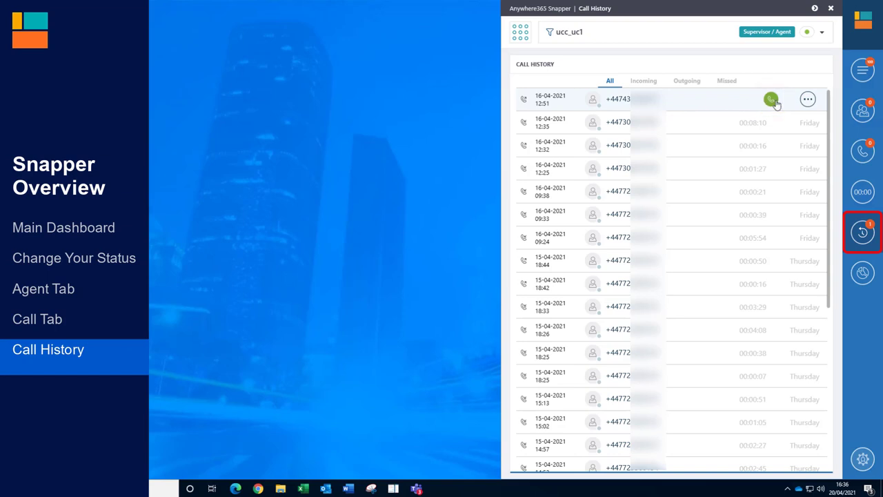
click(809, 99)
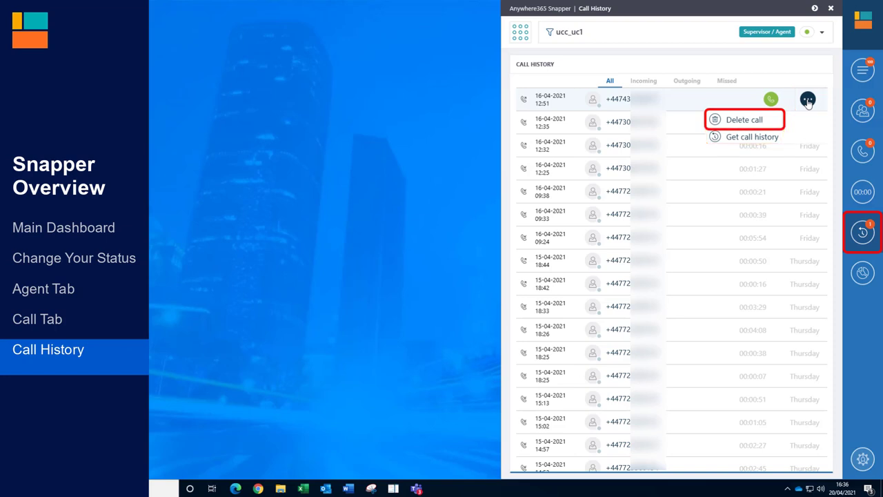
mouse_move(809, 113)
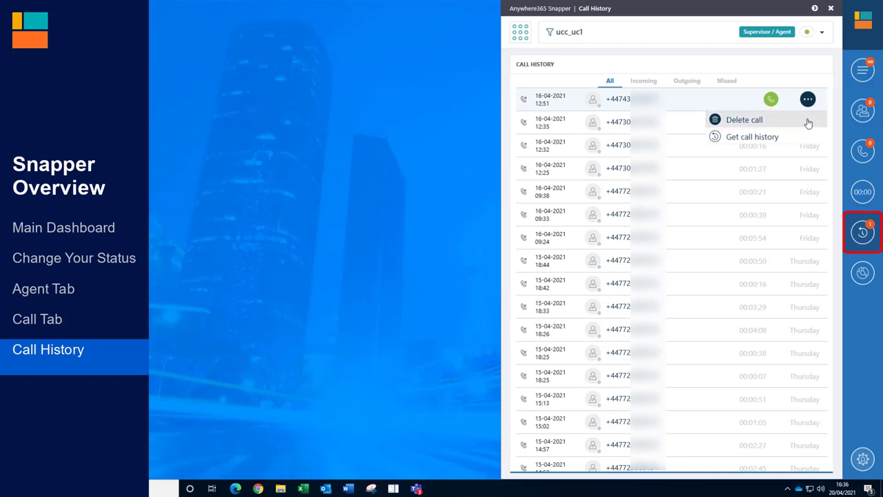
click(744, 119)
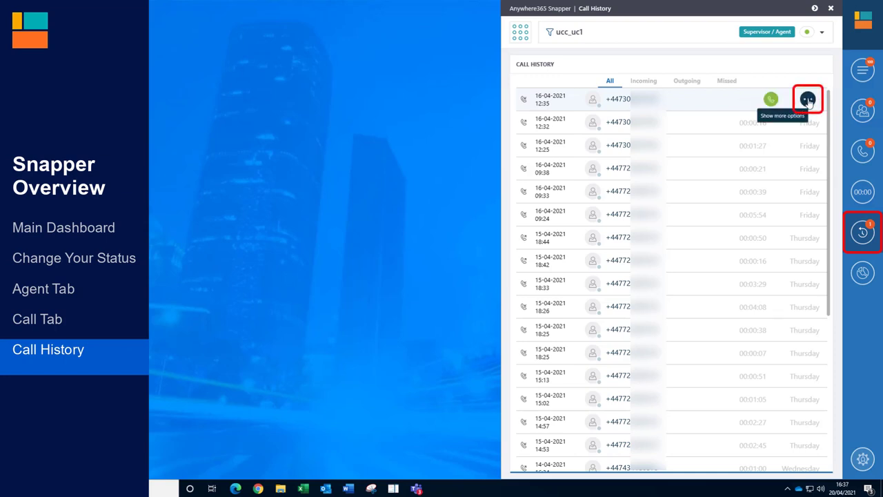
- Get the 12:35 caller's call history and filter it to their single missed call
click(809, 100)
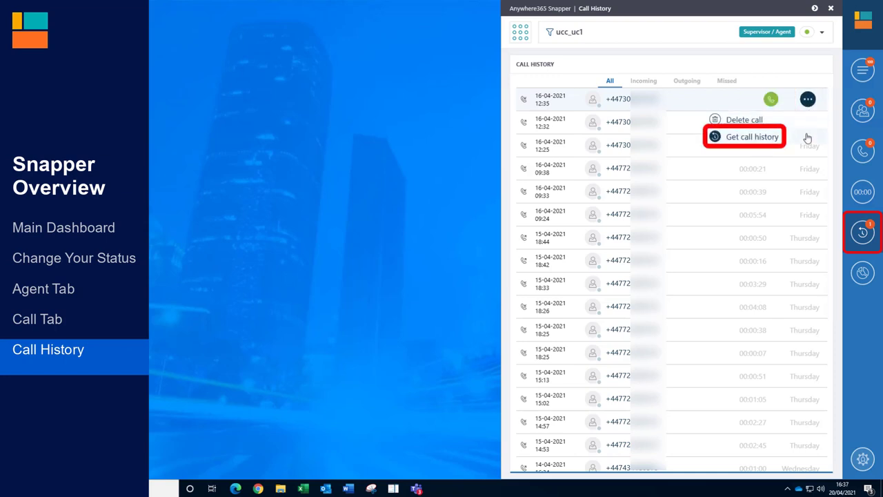
click(745, 137)
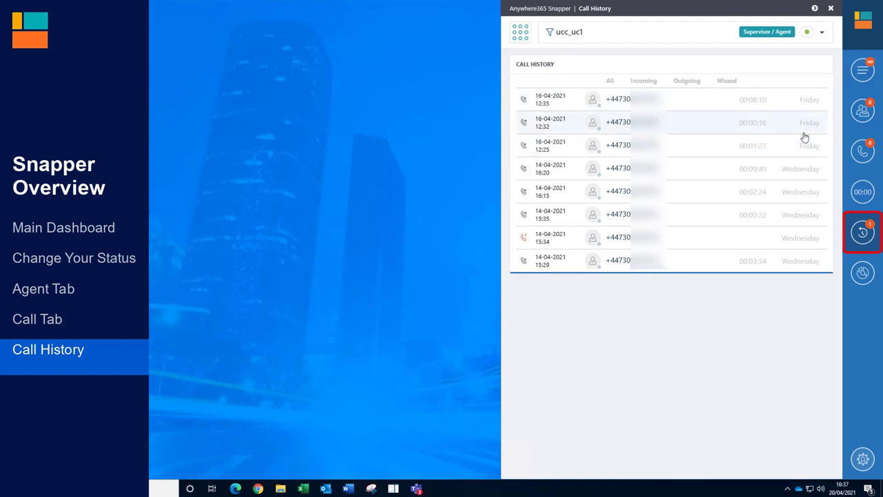
mouse_move(795, 178)
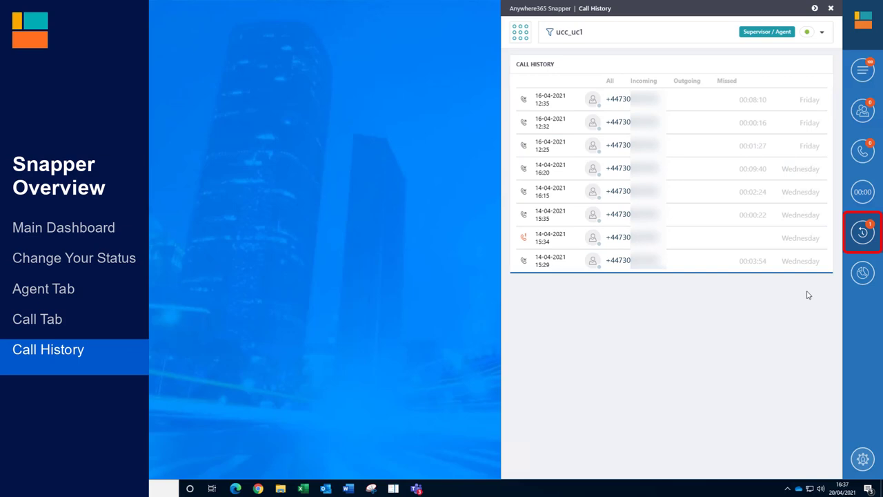
mouse_move(800, 299)
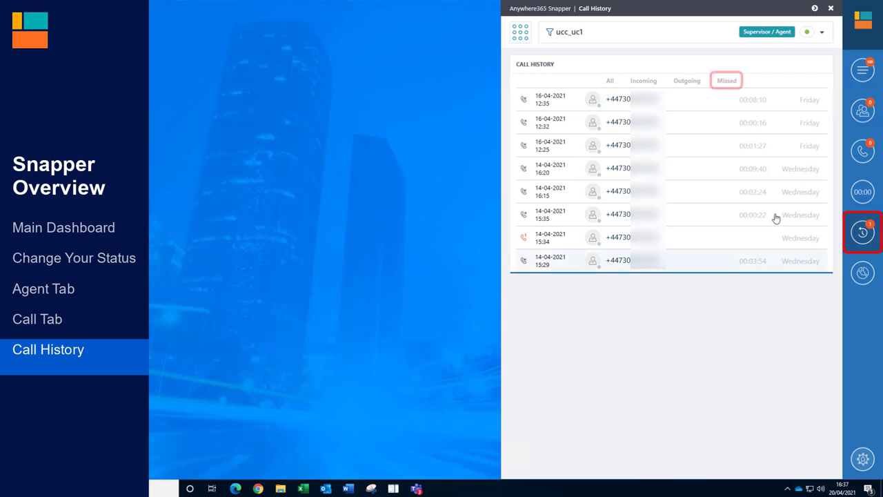
click(726, 80)
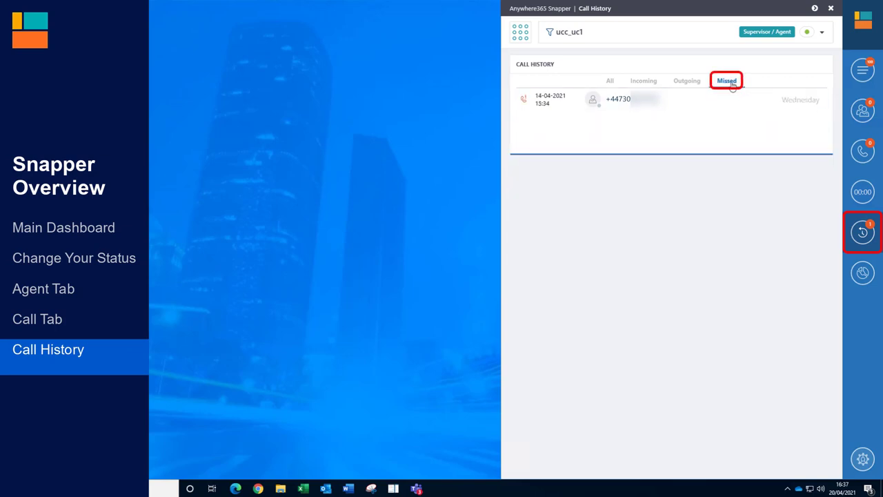